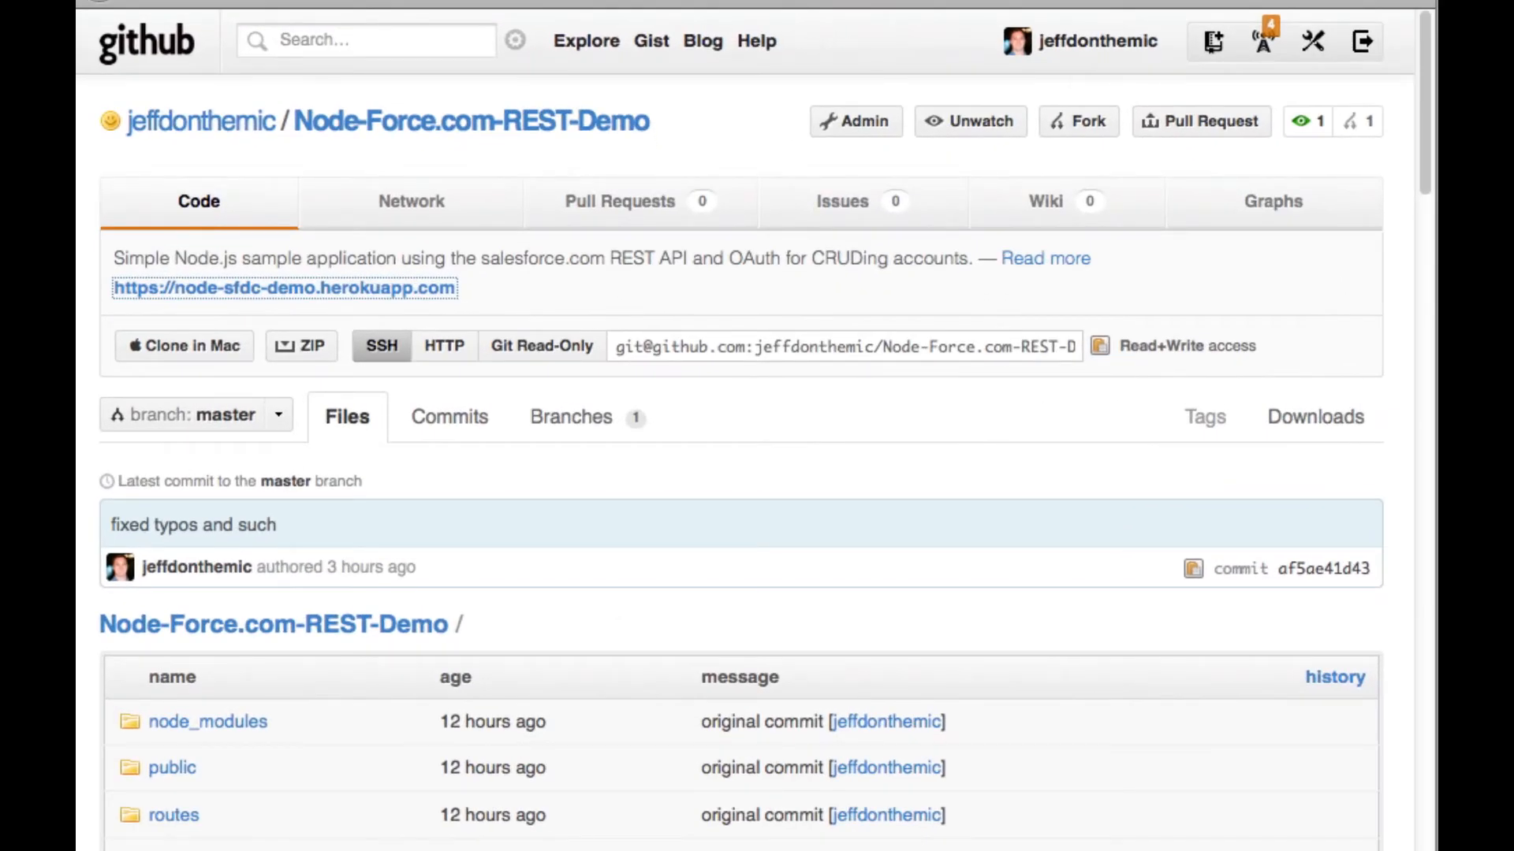
mouse_move(314, 268)
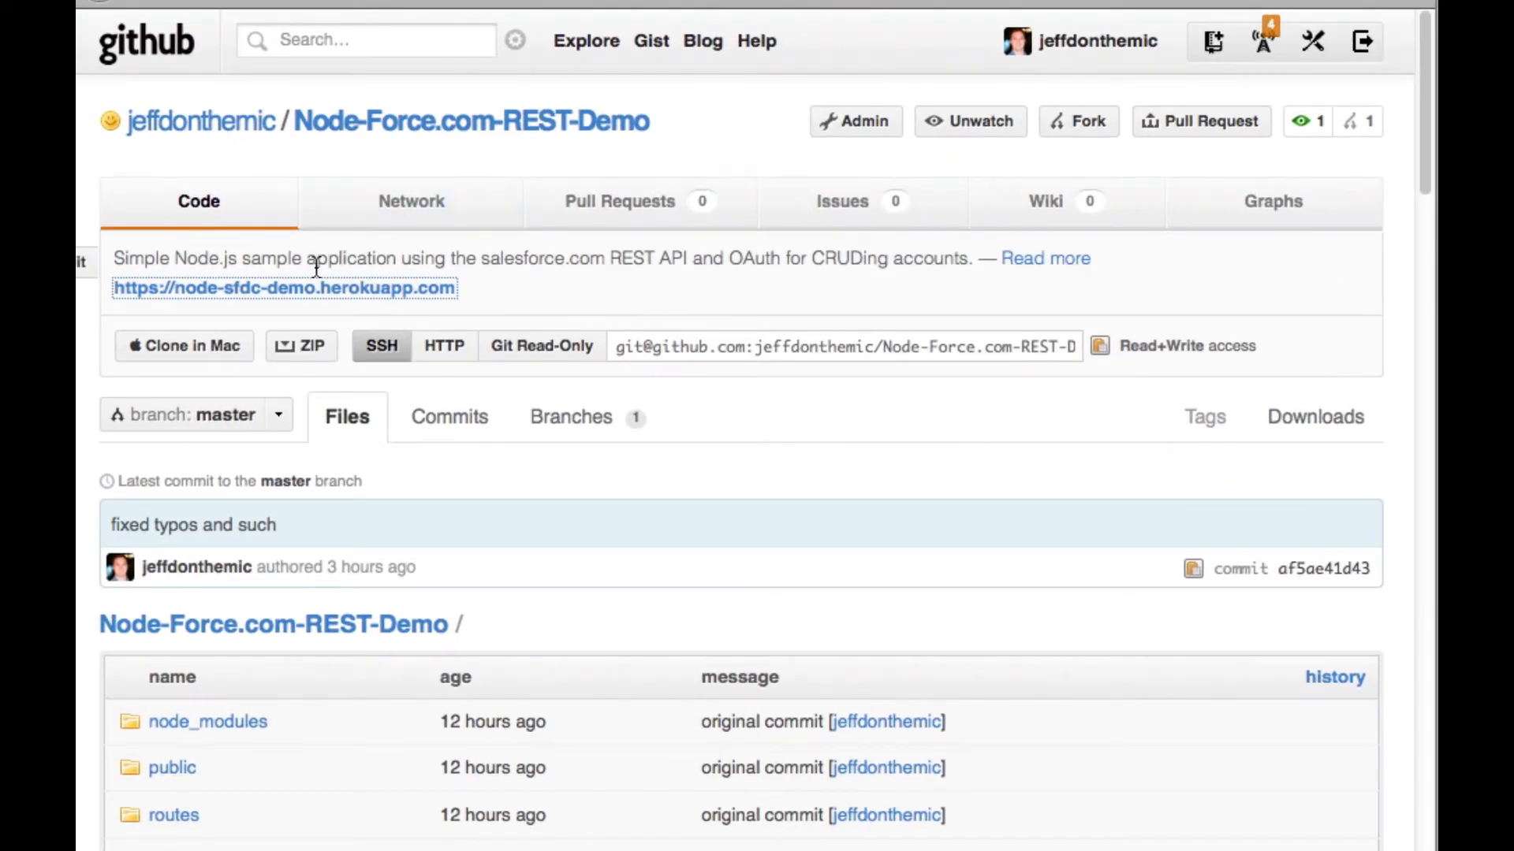
mouse_move(302, 288)
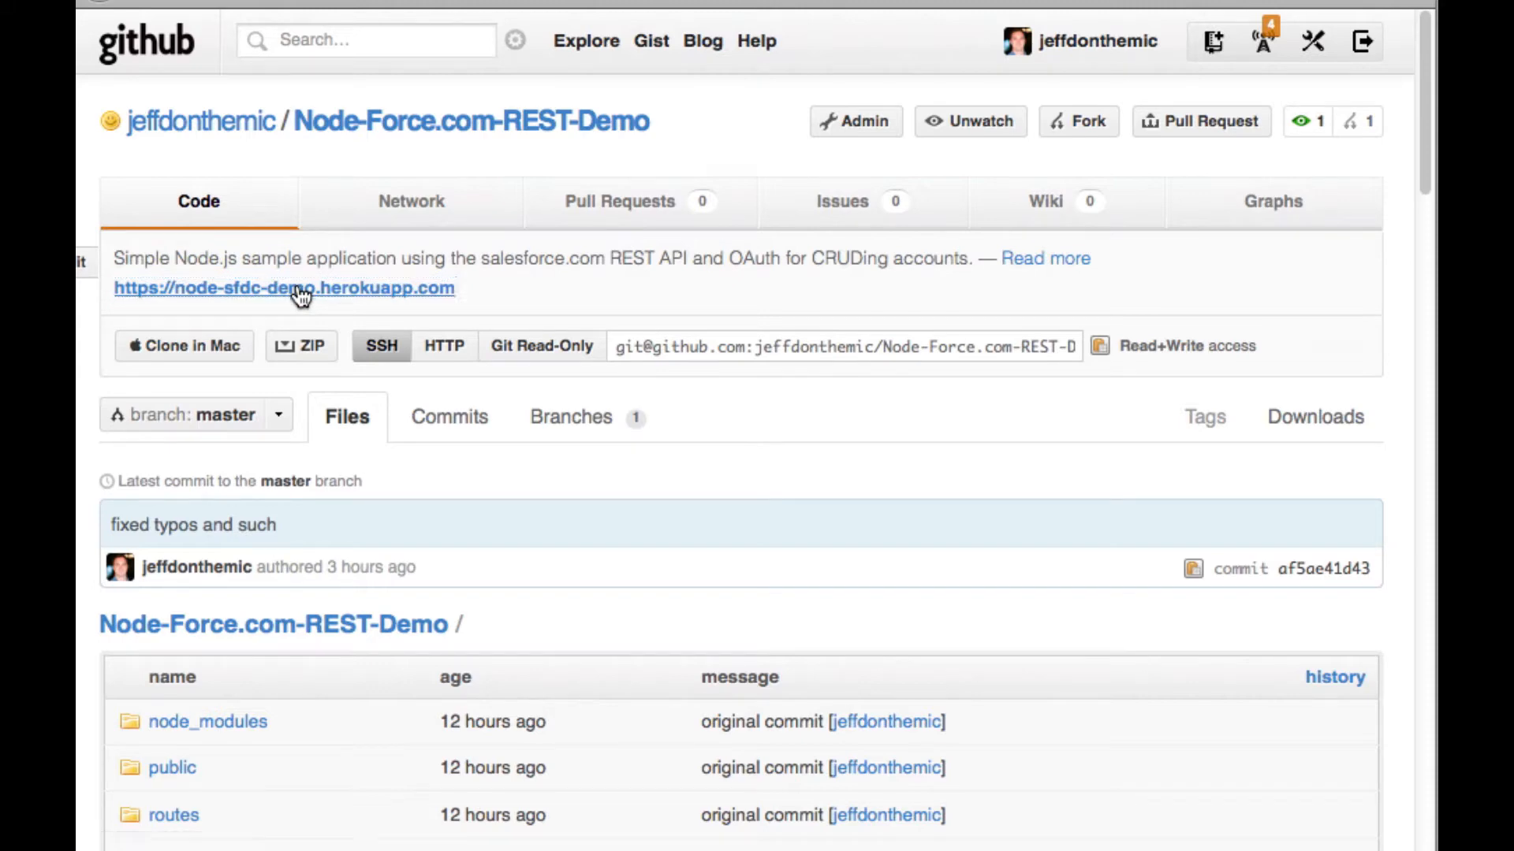
Open the herokuapp demo and log in to Salesforce as jeff.
click(283, 288)
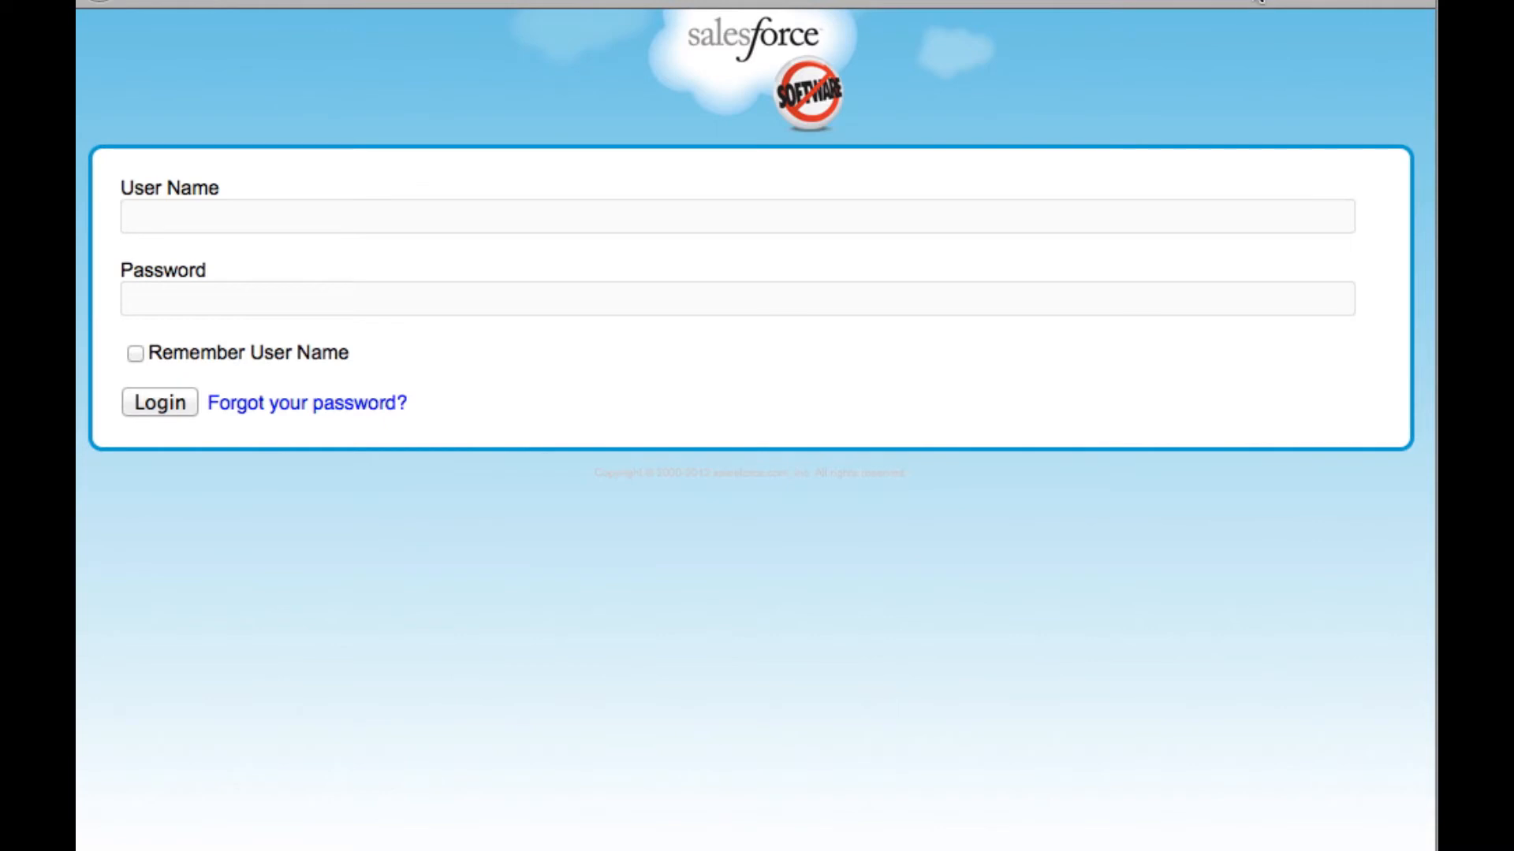
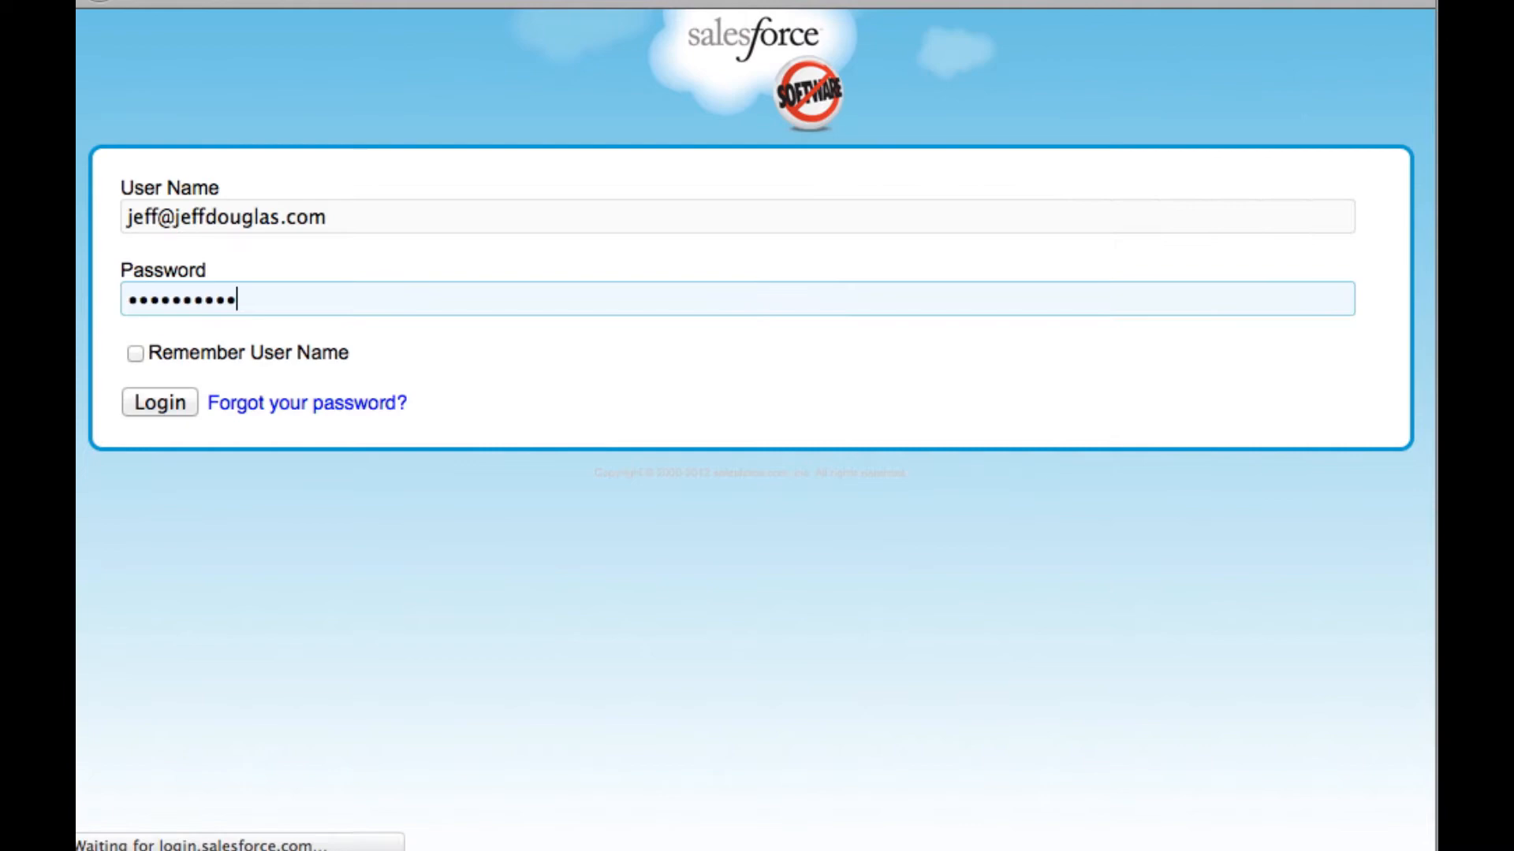
click(159, 401)
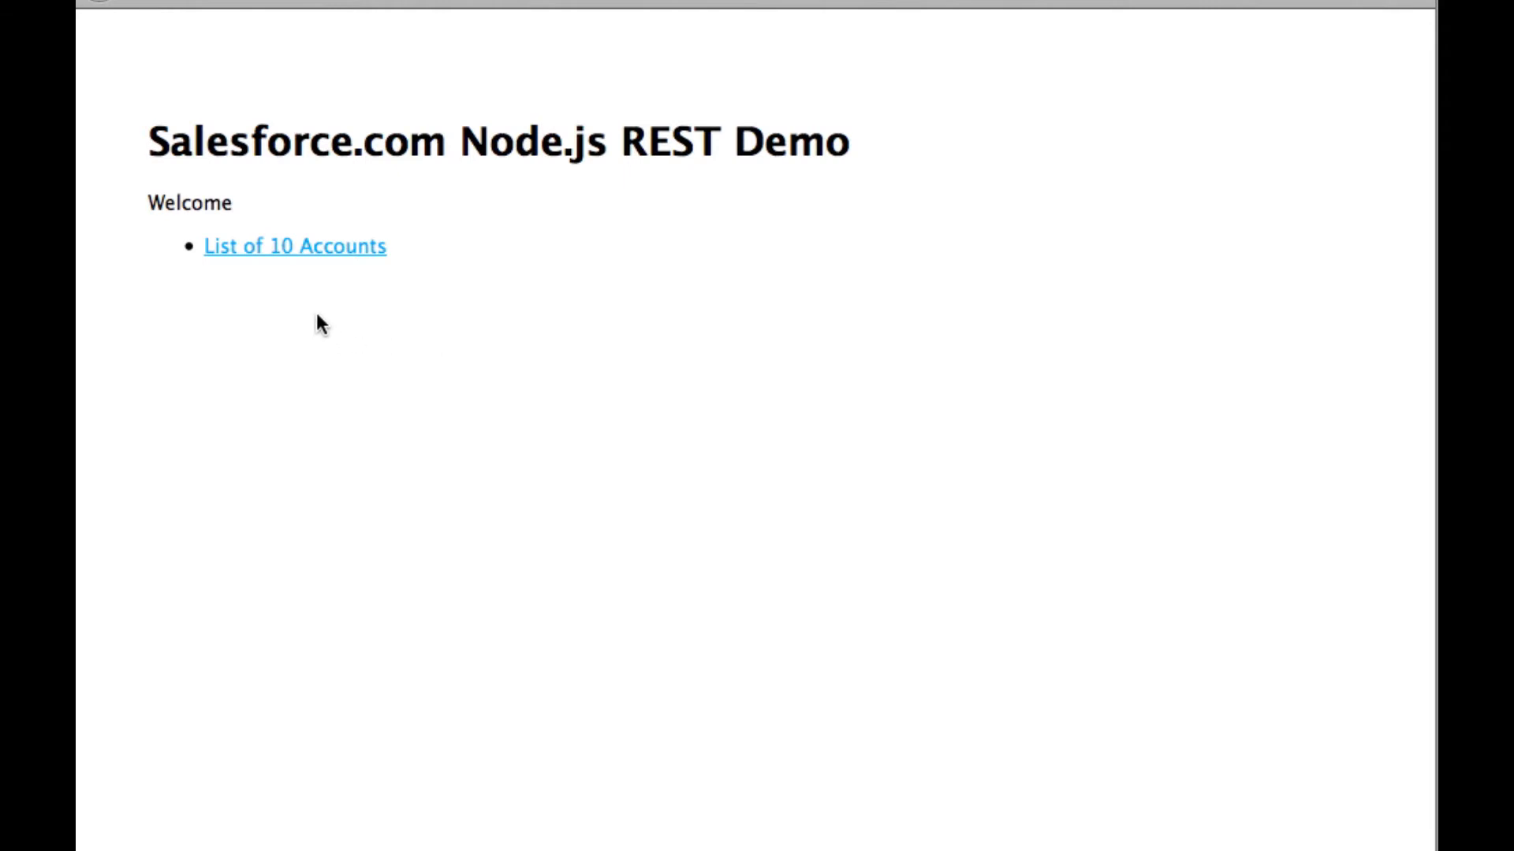
mouse_move(296, 246)
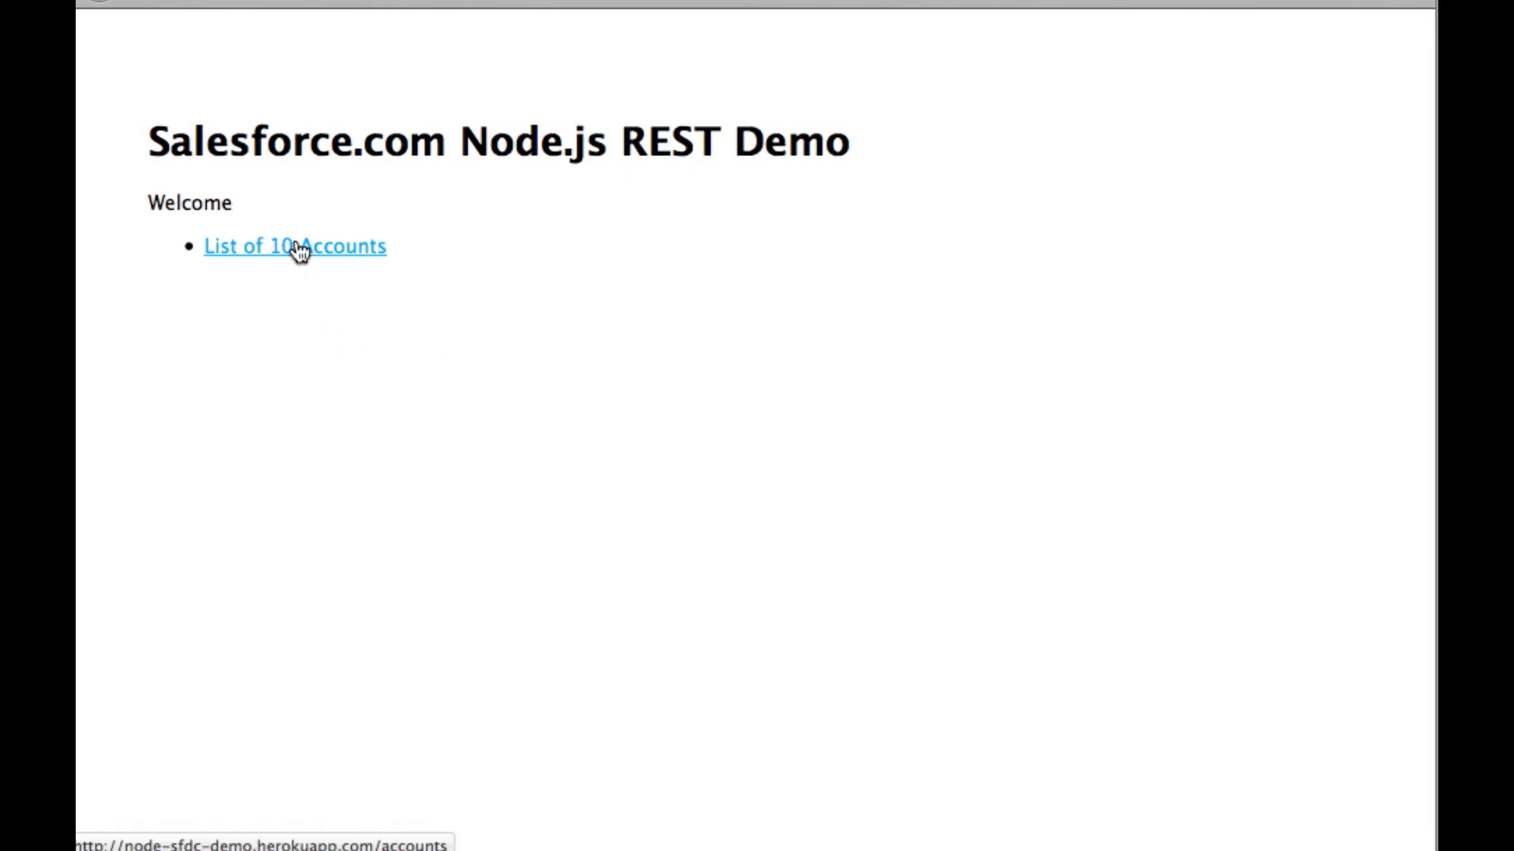
Open the list of 10 accounts and view the My Company record's full details.
click(294, 245)
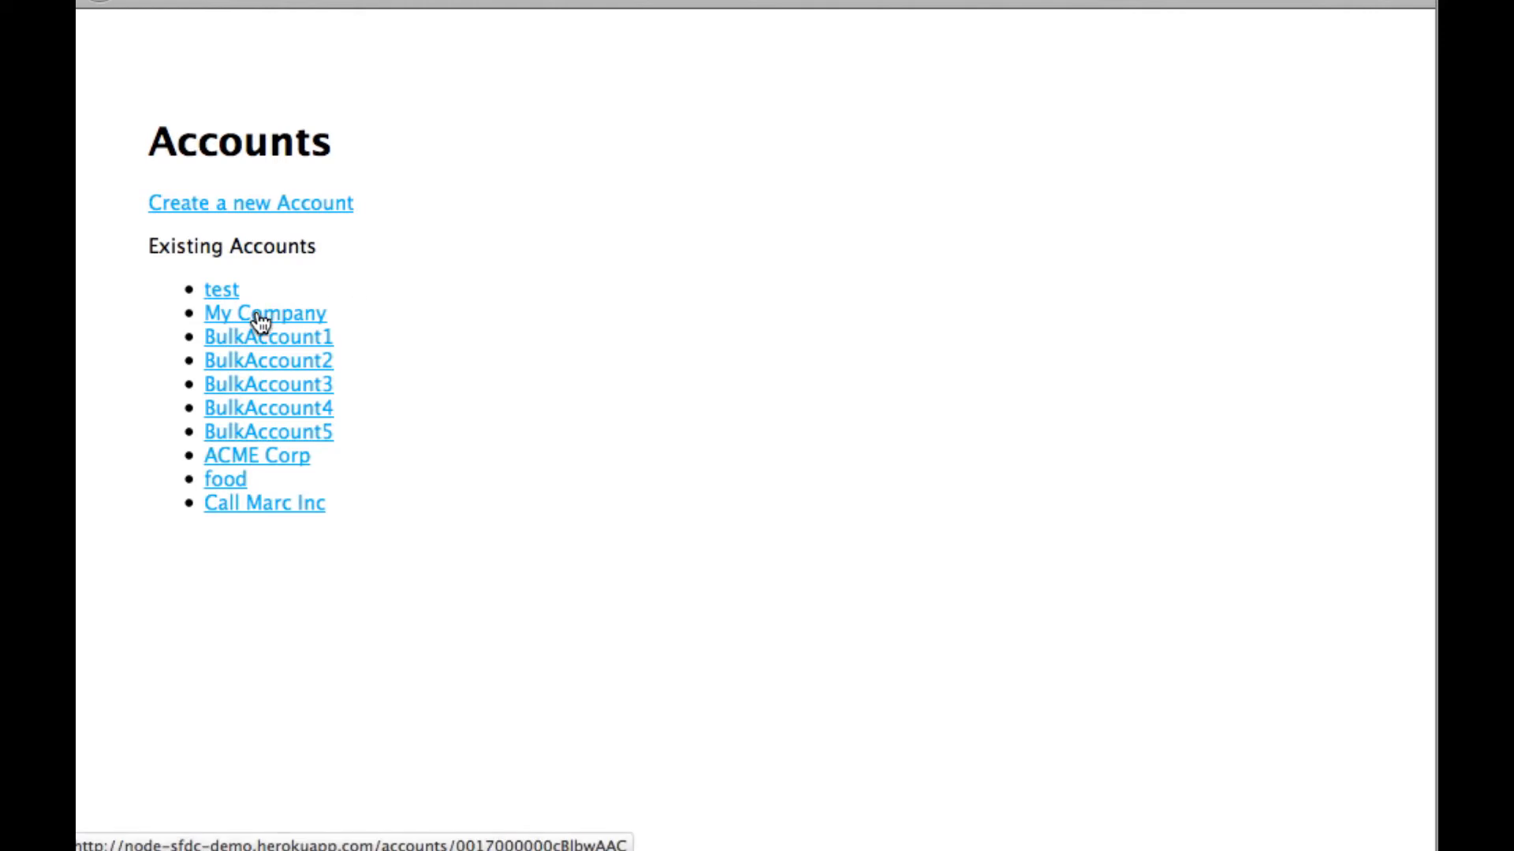
click(265, 313)
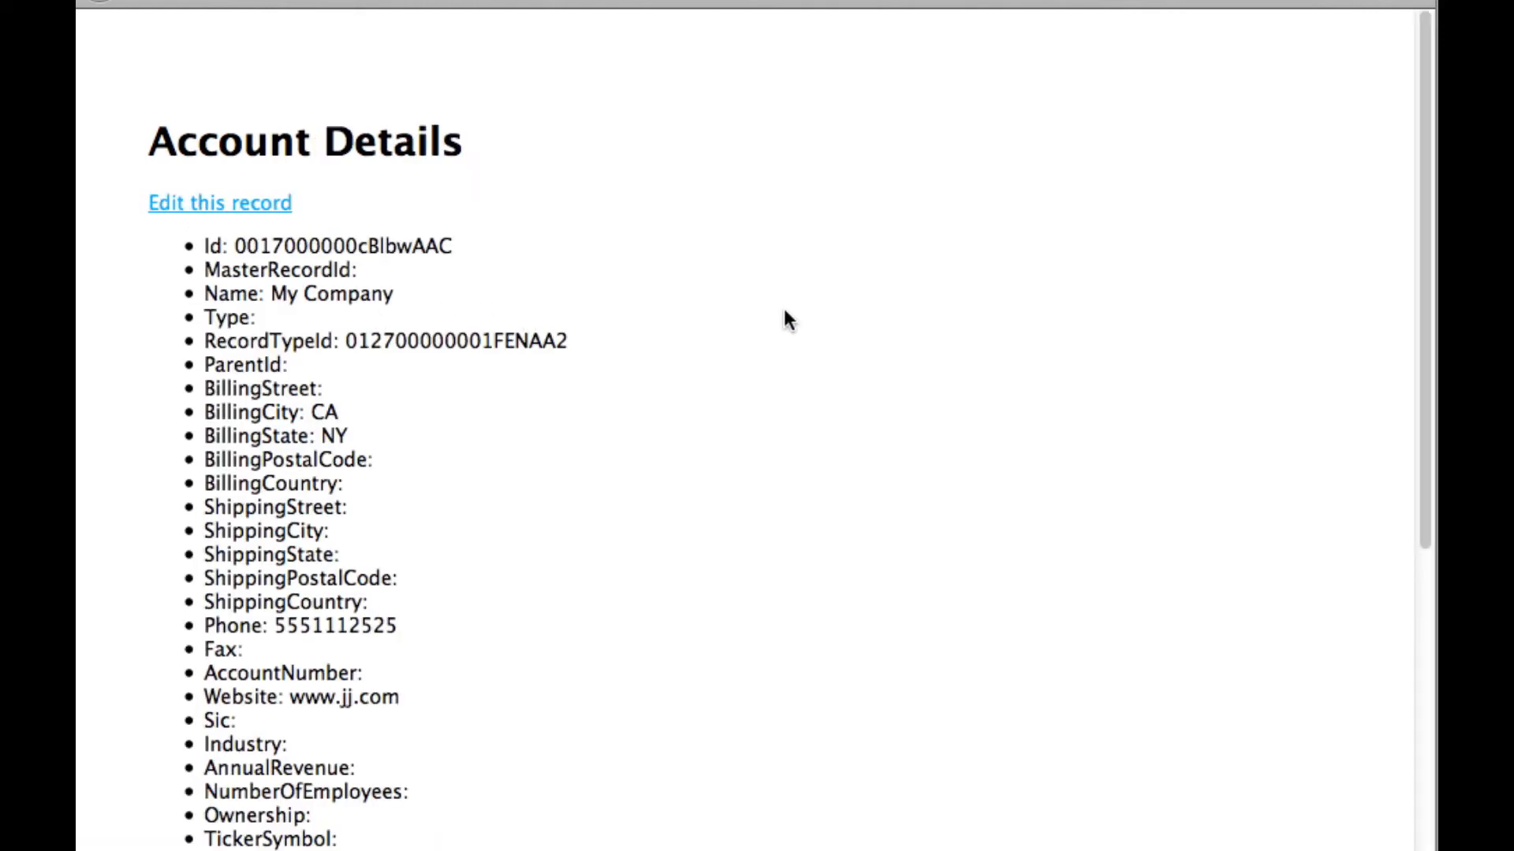
scroll(down, 3)
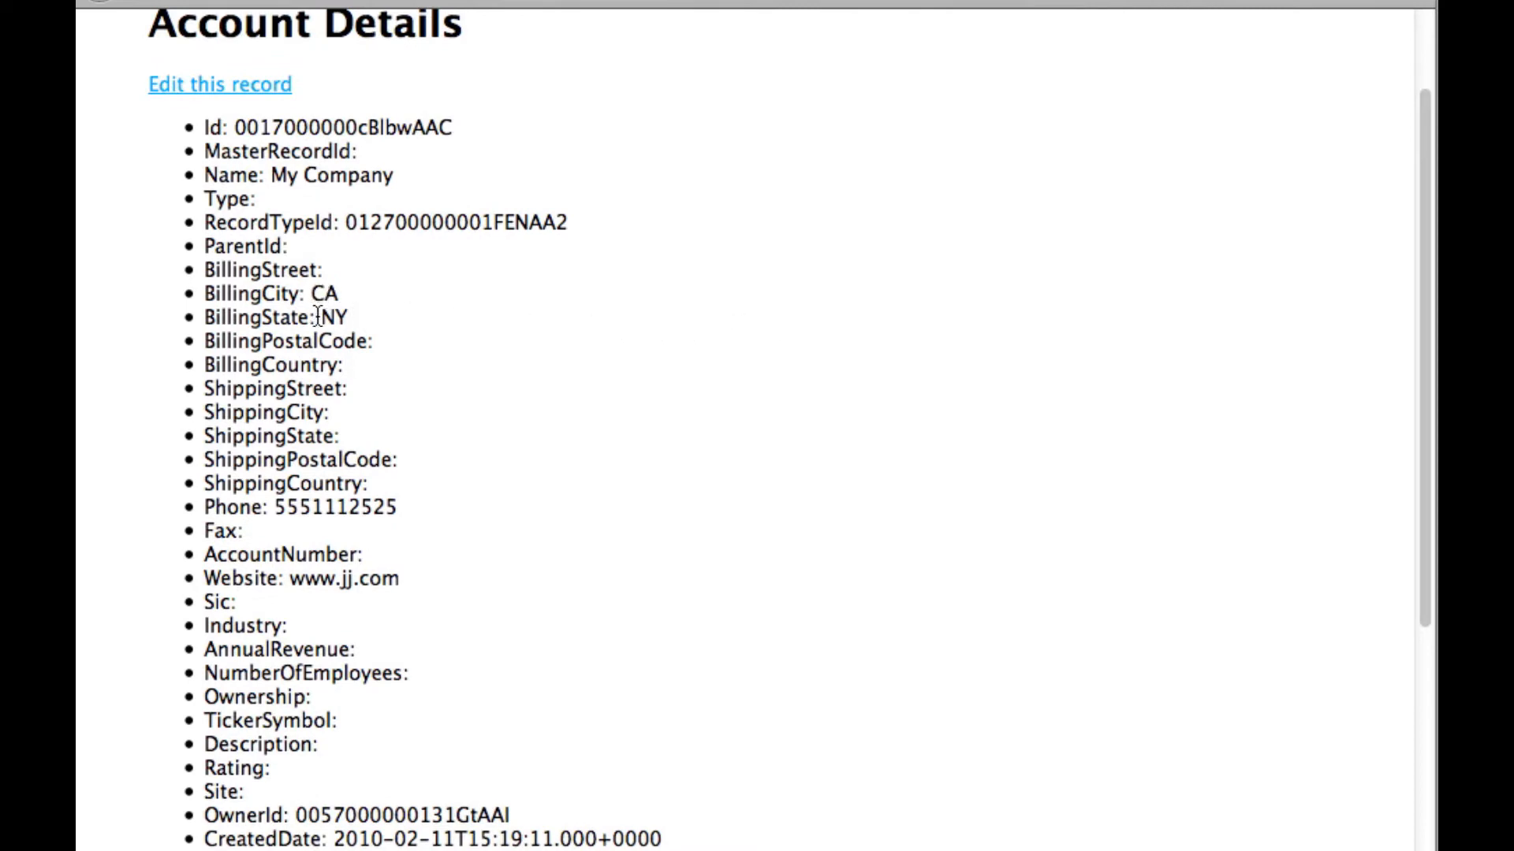
double_click(337, 316)
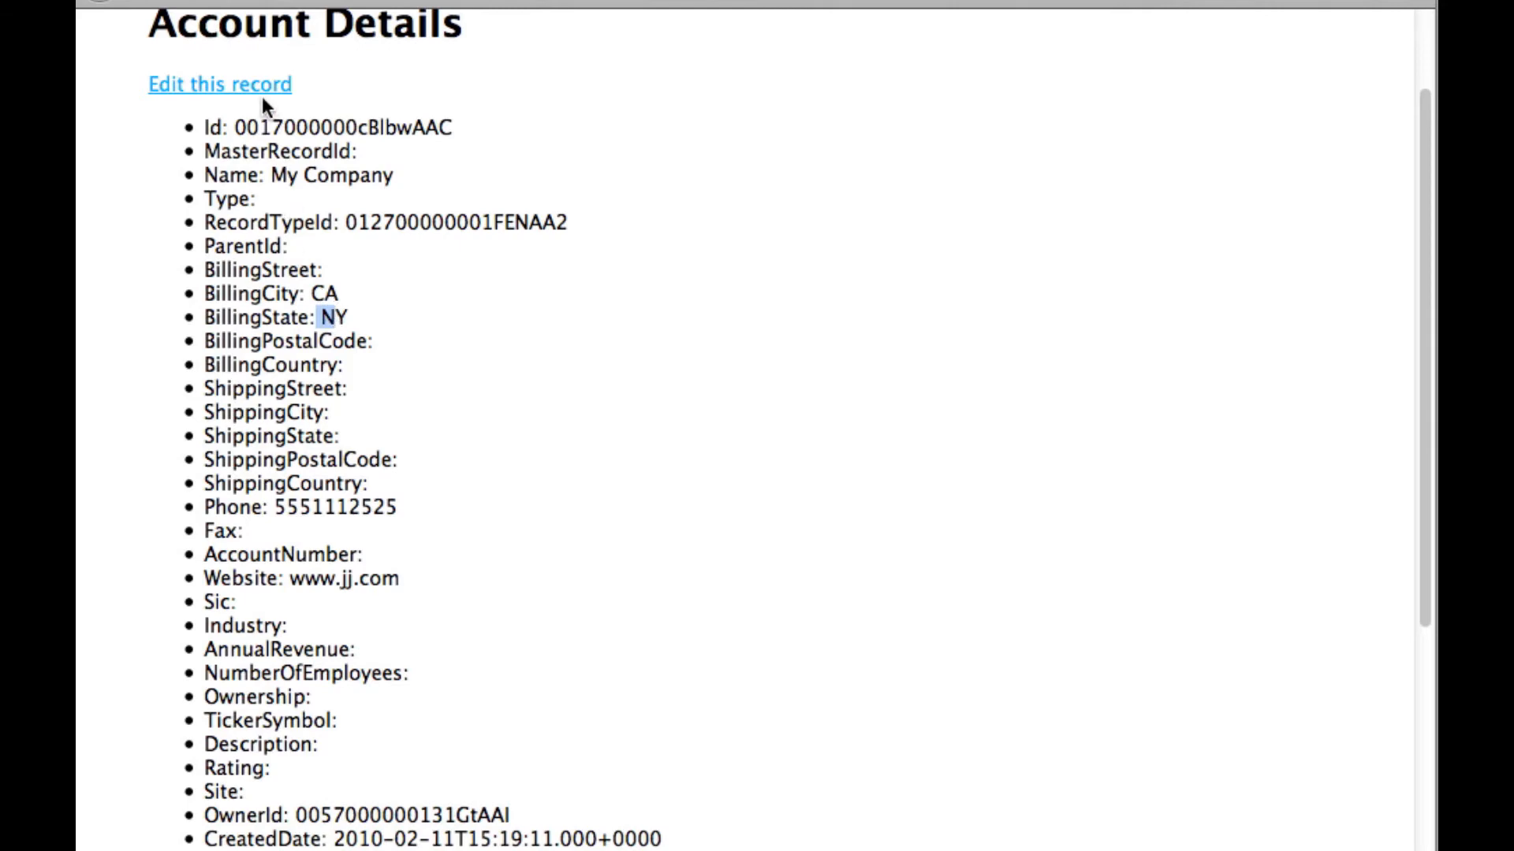
Edit My Company's BillingCity to San Francisco and save the record.
click(219, 84)
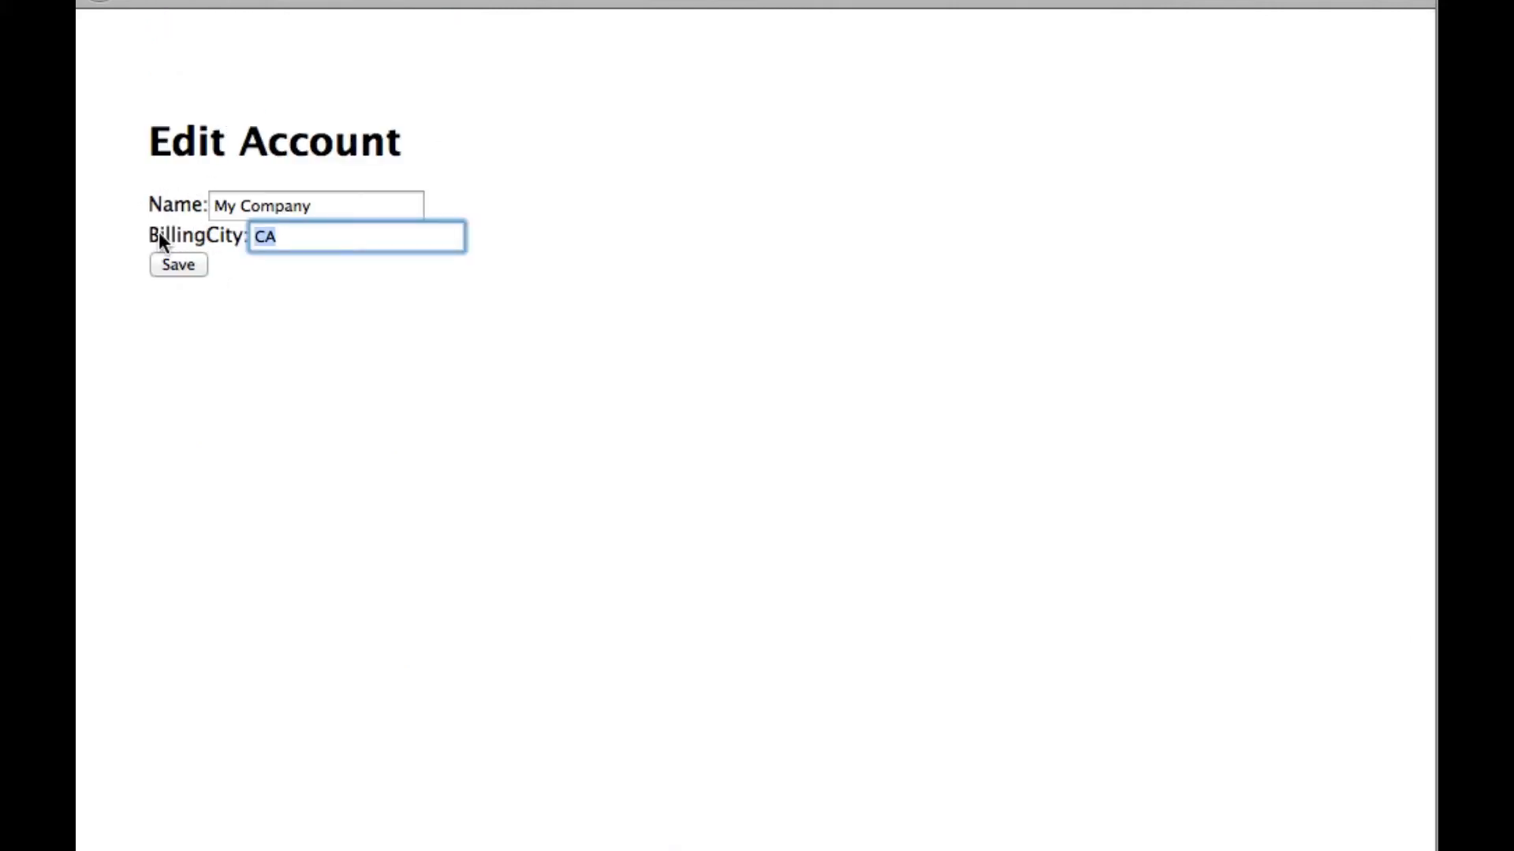
text(San Francisco)
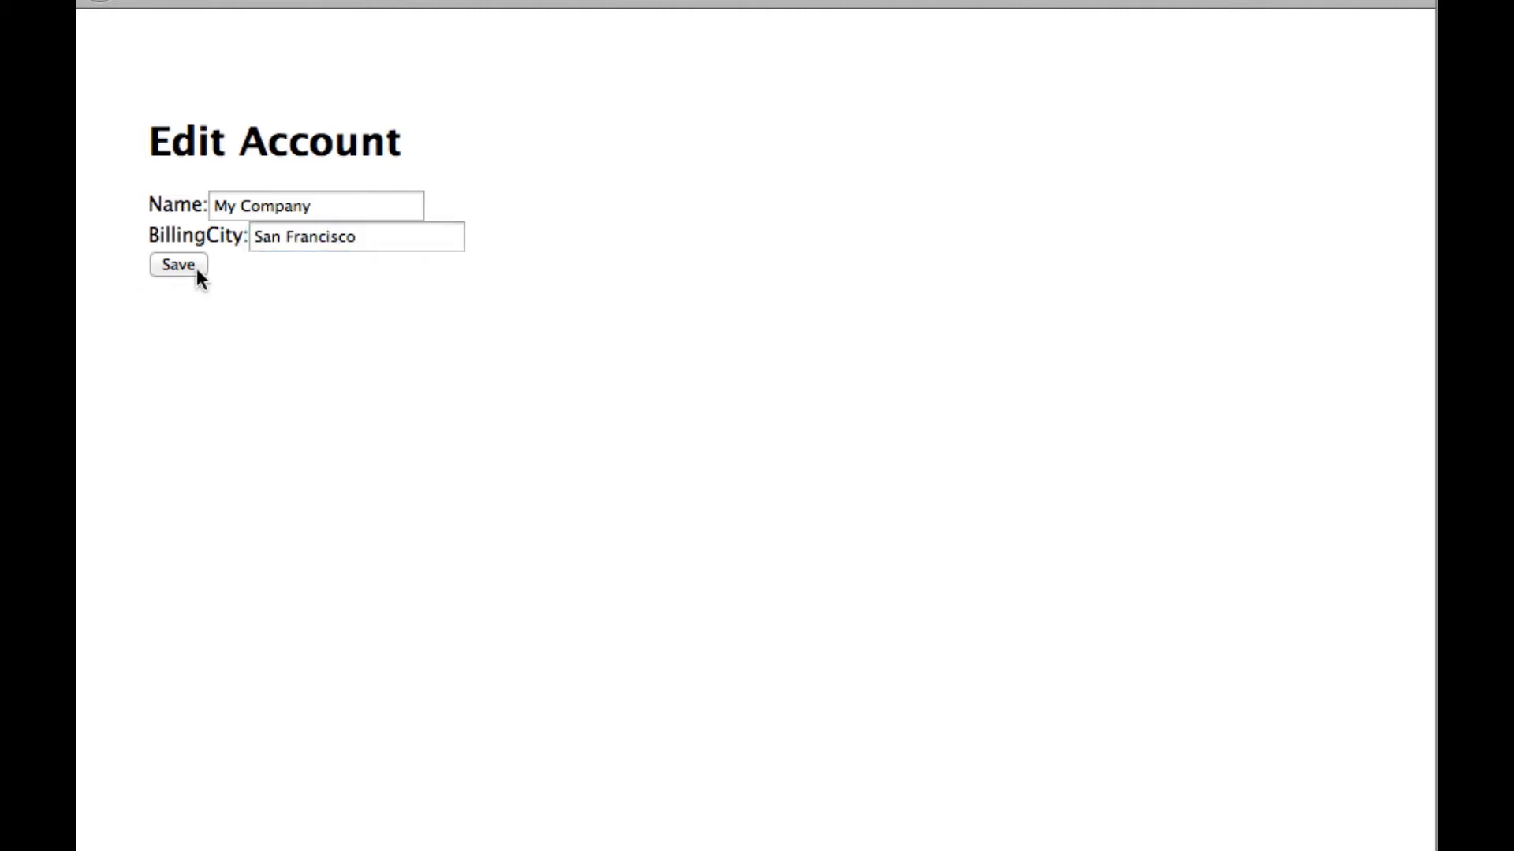
click(176, 265)
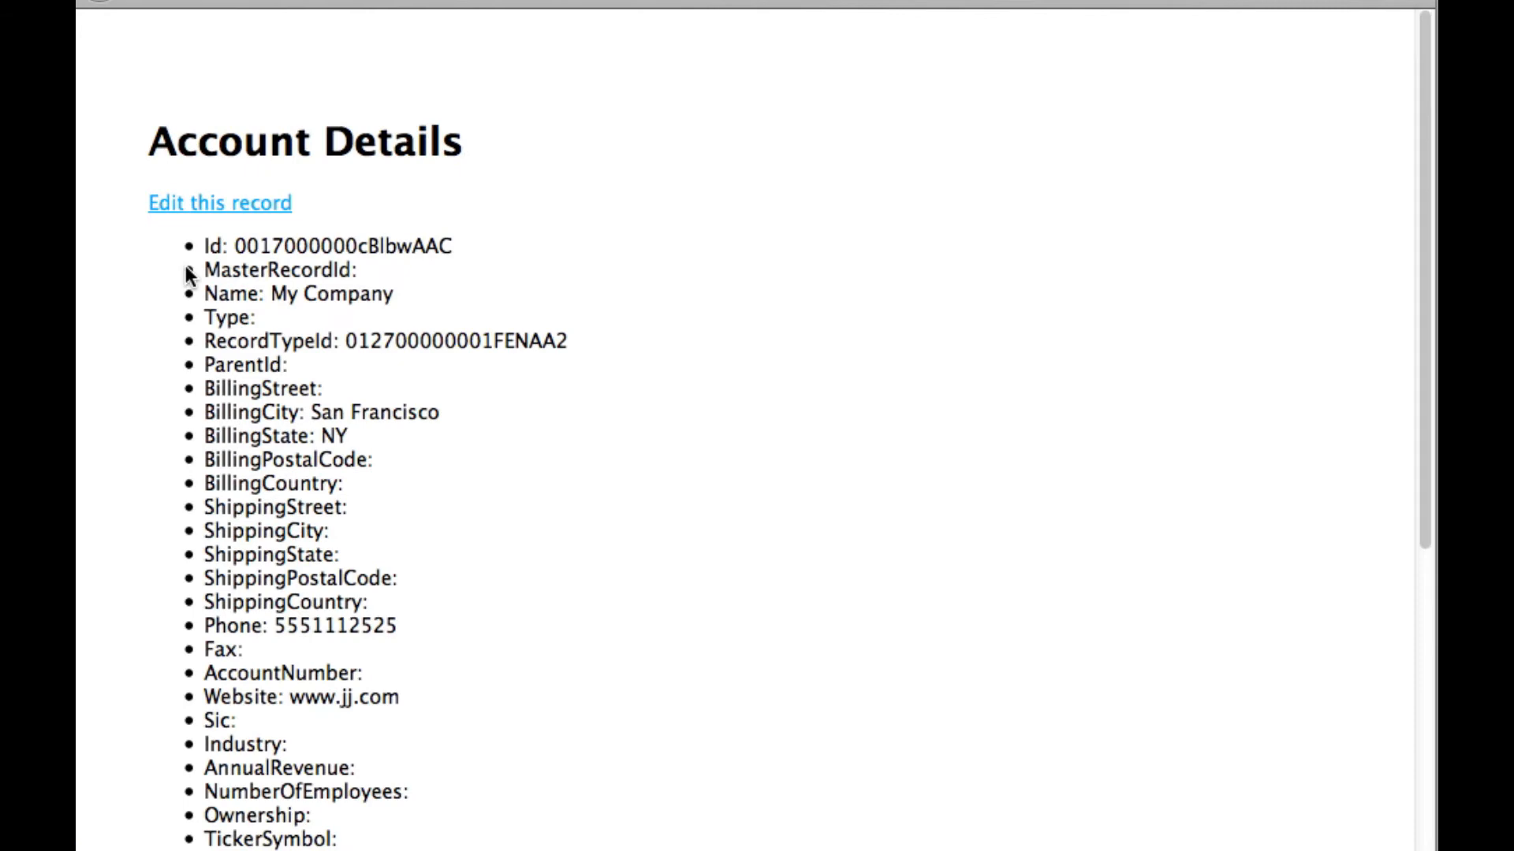
double_click(374, 412)
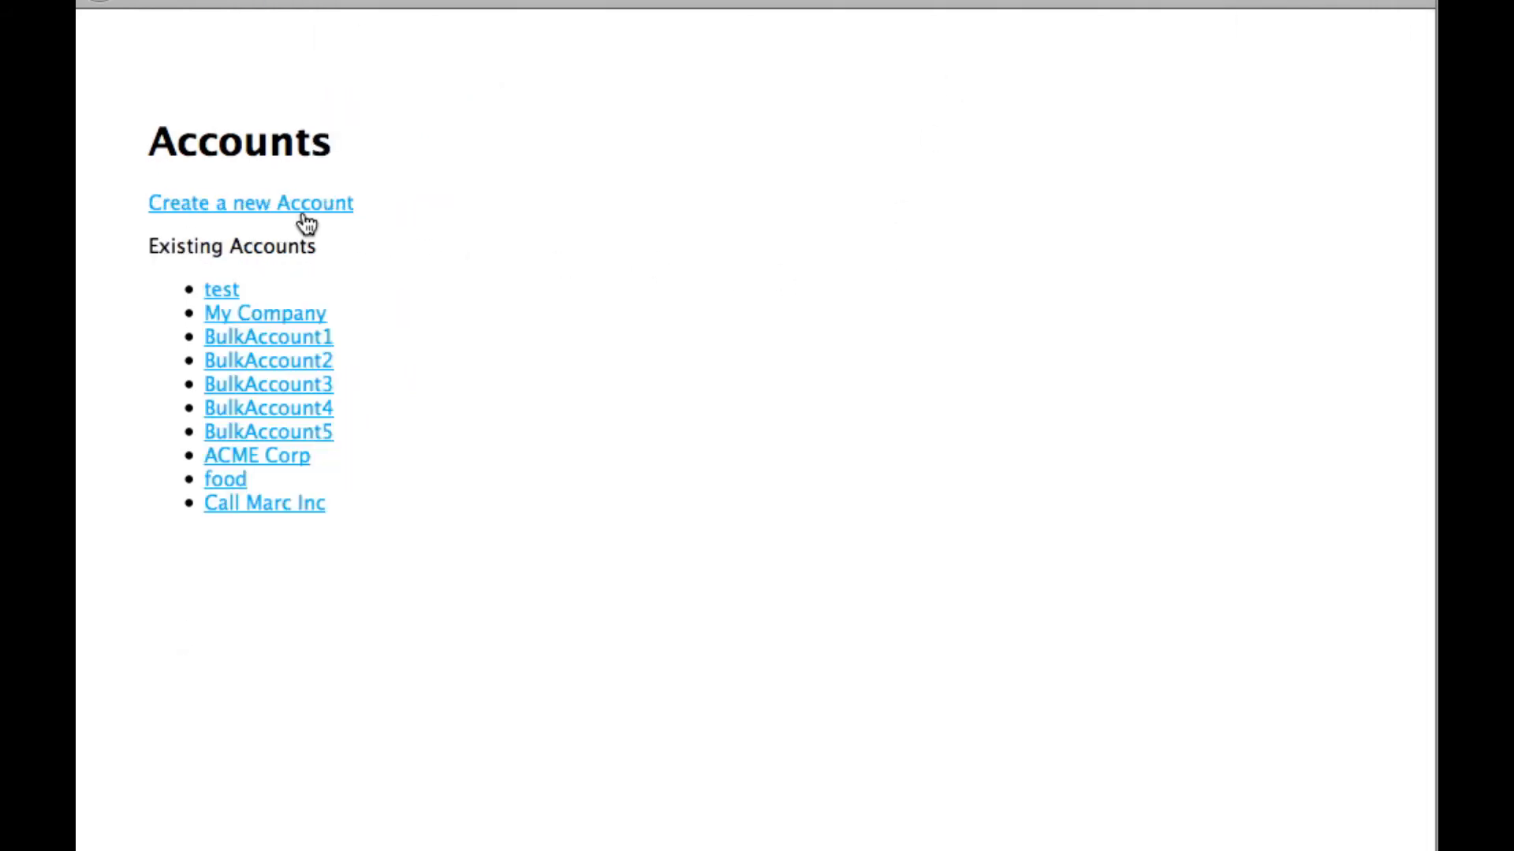
Create account 'Another TEst' with billing city Tampa, save, and review its details.
click(250, 202)
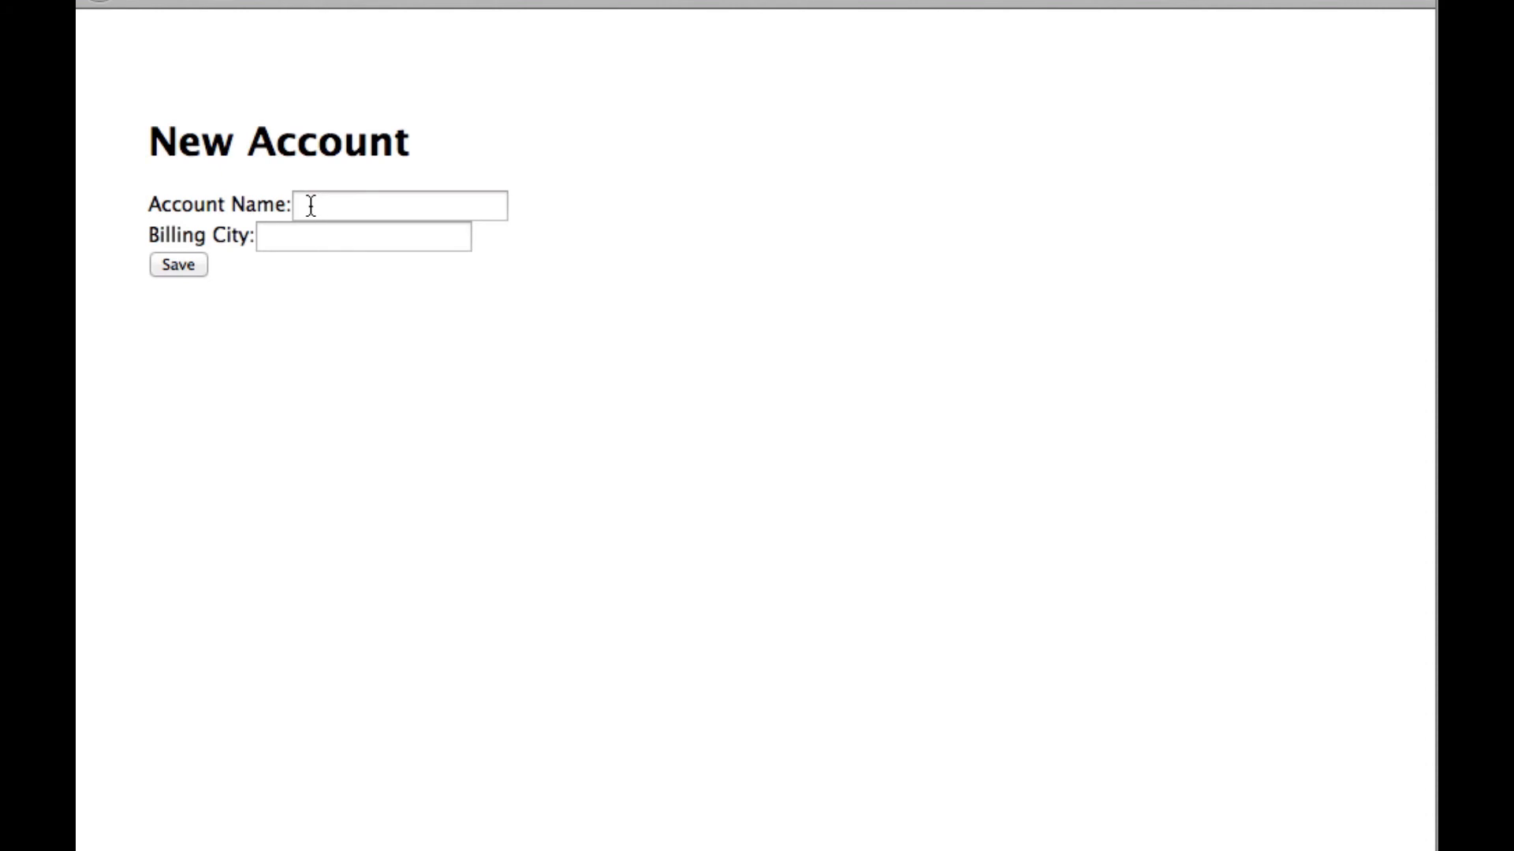
text(Another TEst)
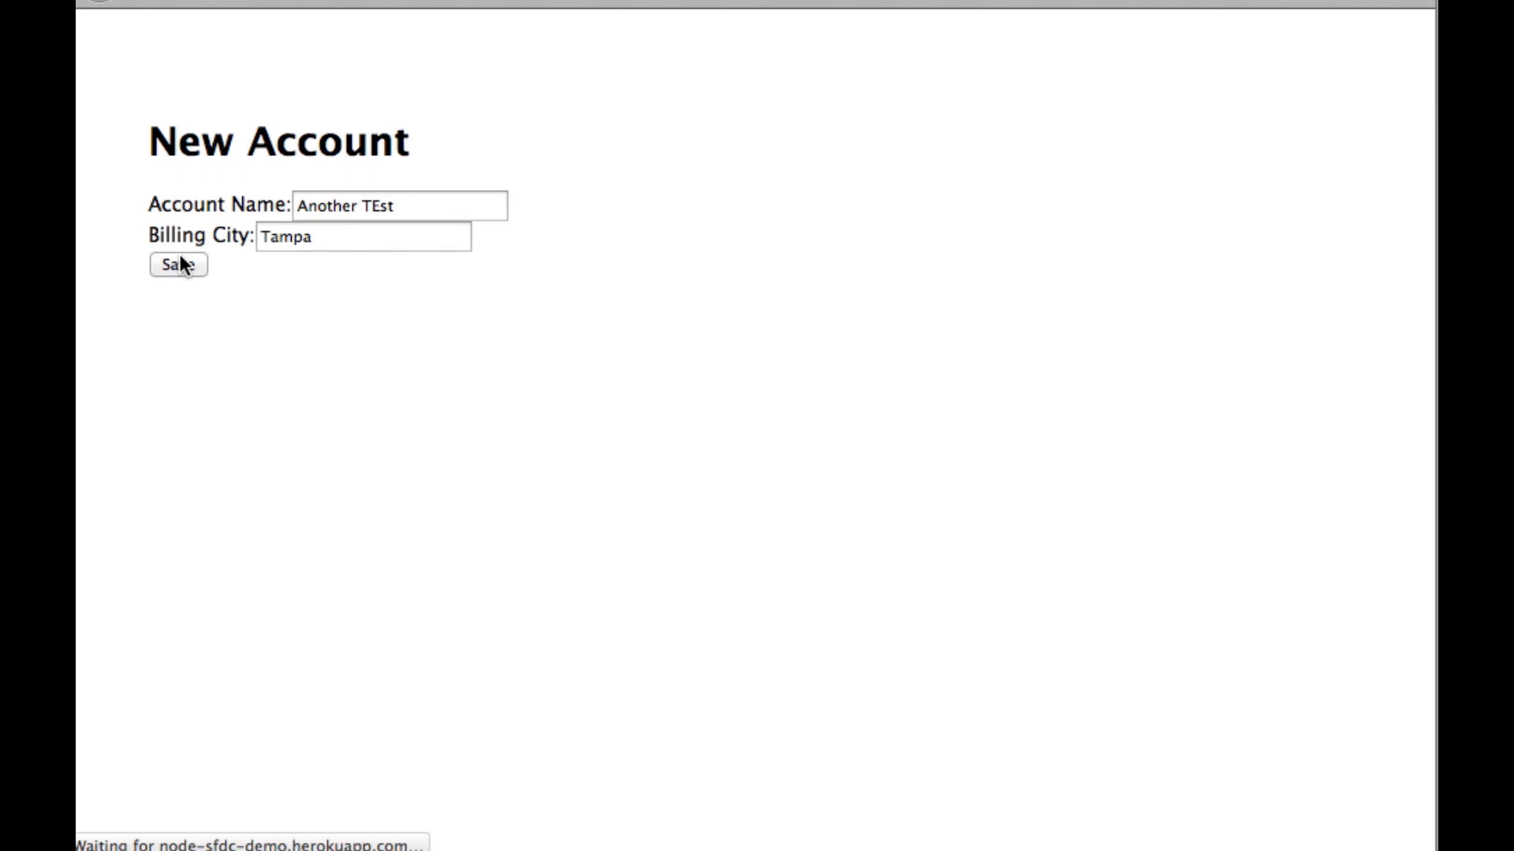
click(177, 265)
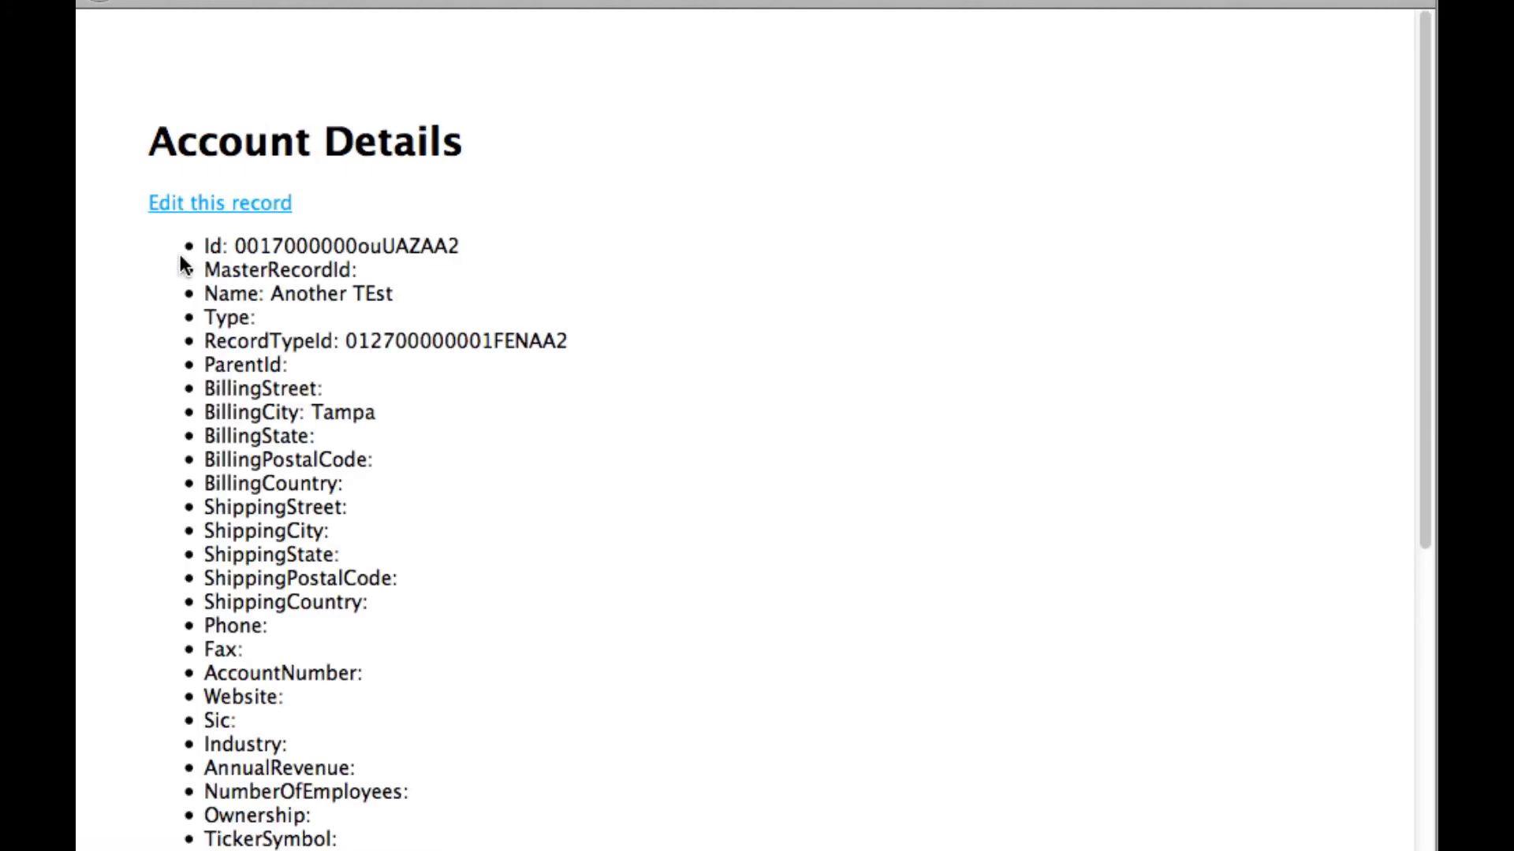
scroll(down, 3)
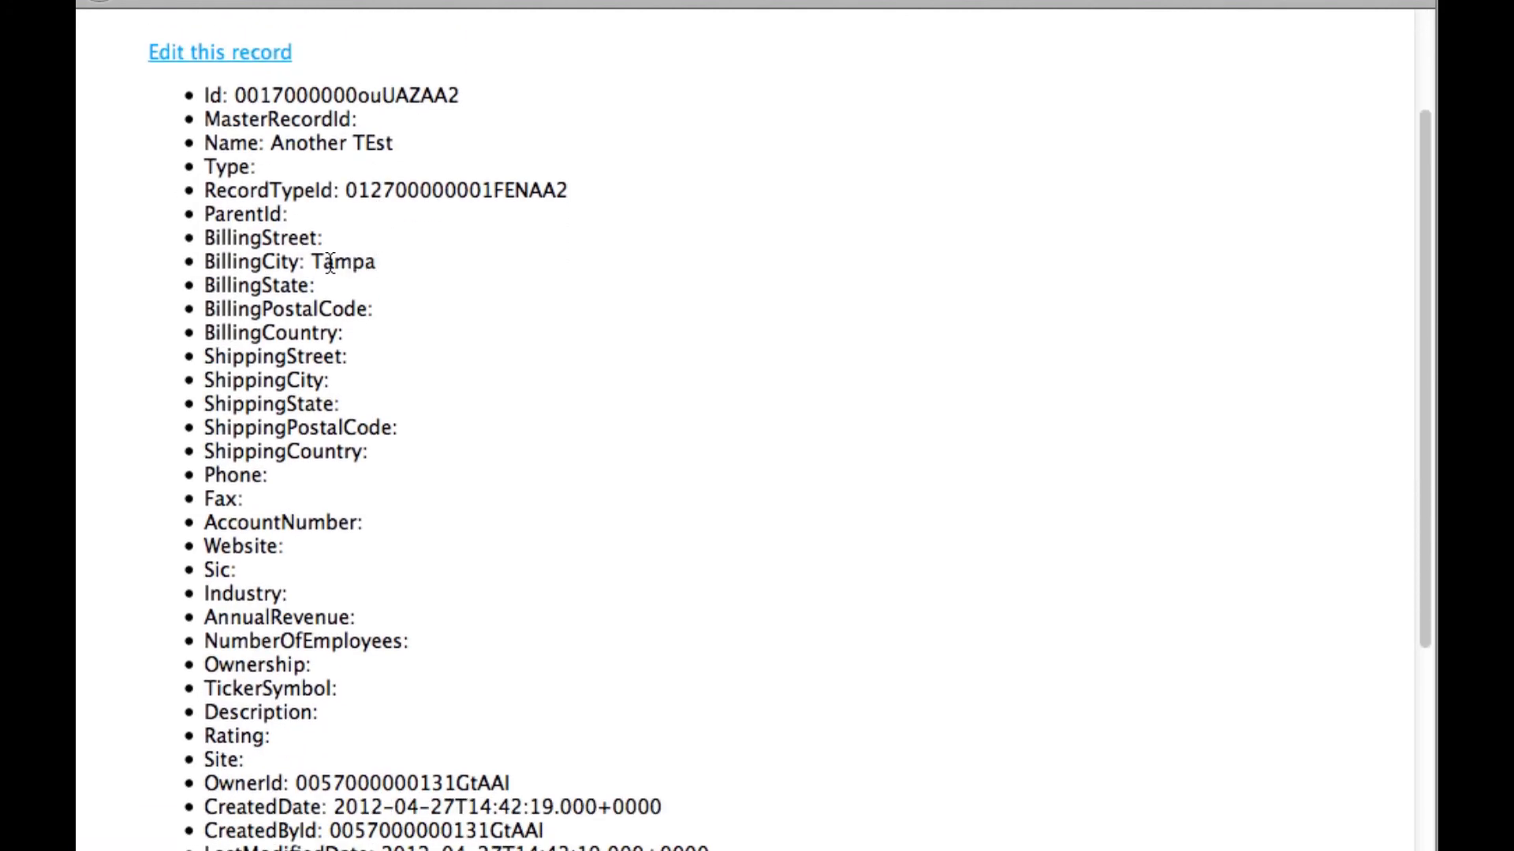